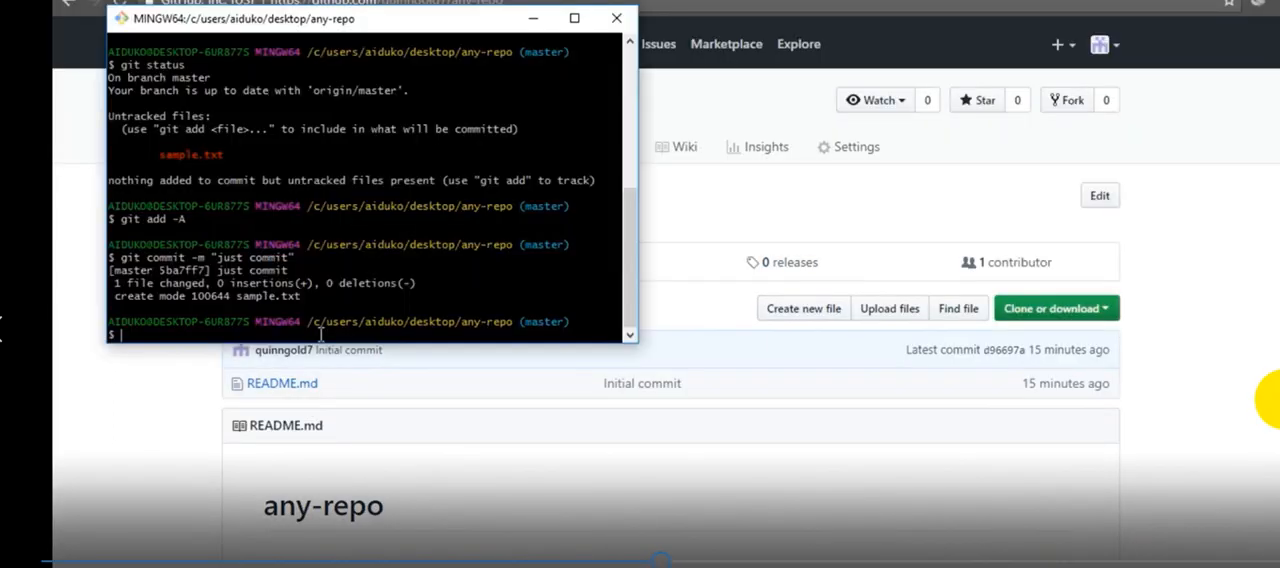
# - Run git push origin master and read the 403 permission-denied failure
pyautogui.write('git push orig')
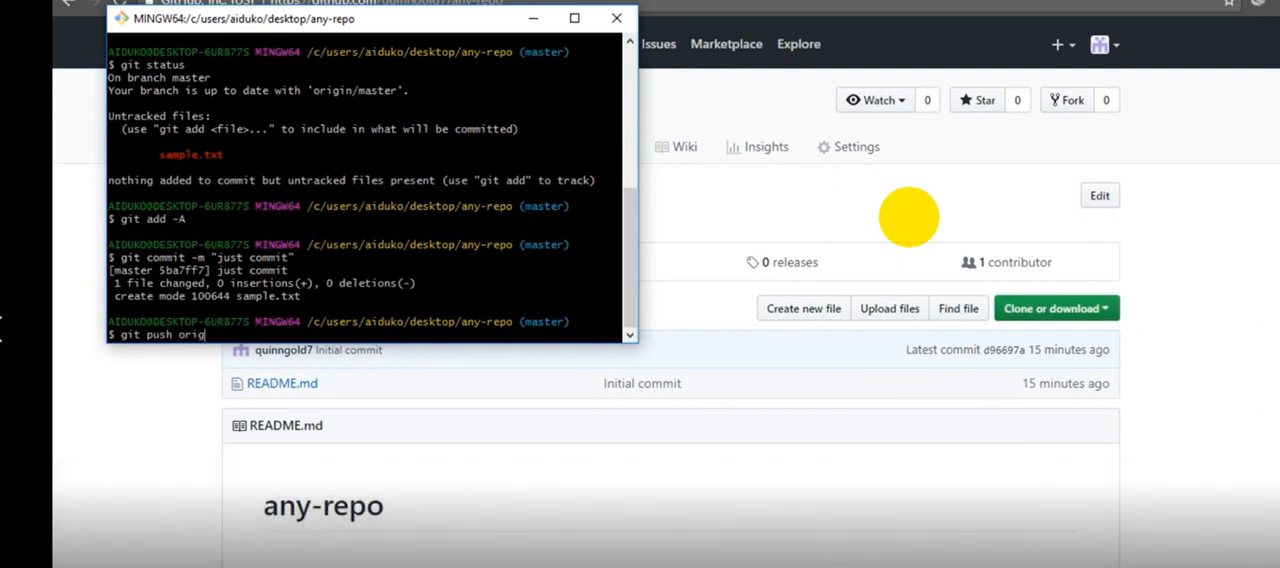
pyautogui.write('master')
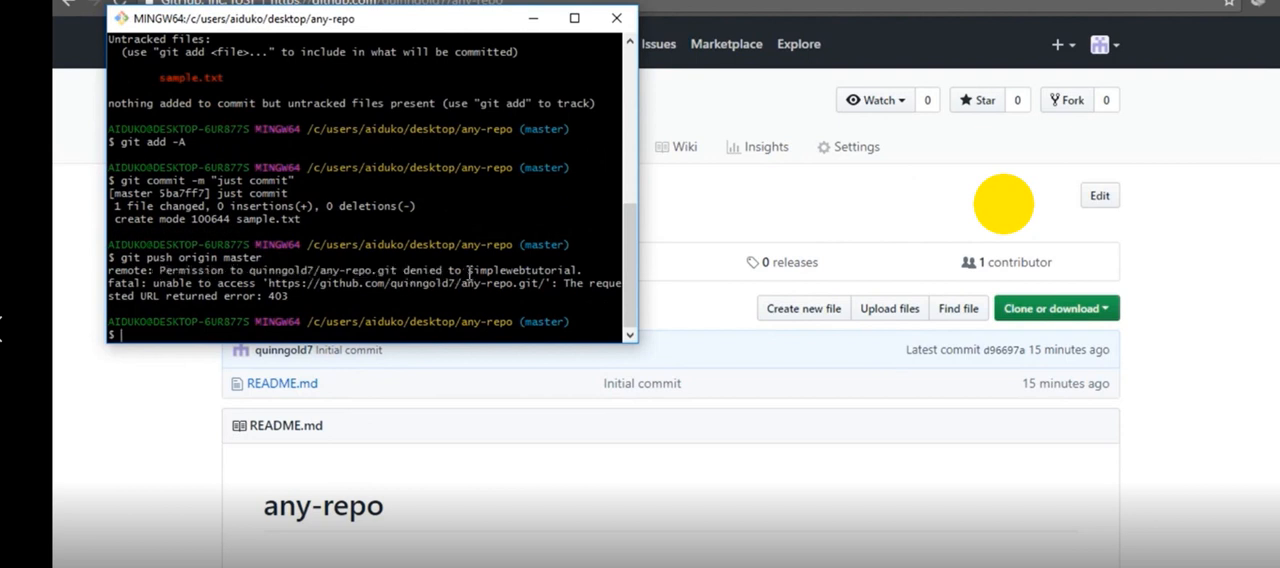
pyautogui.doubleClick(520, 270)
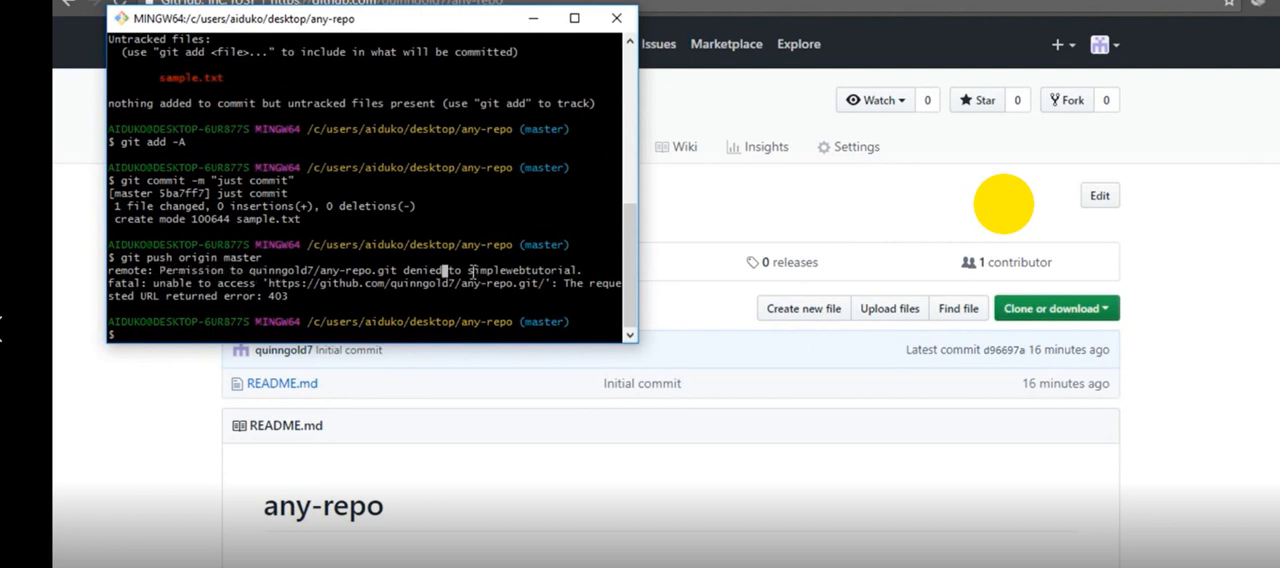
pyautogui.doubleClick(520, 270)
pyautogui.write('manage w')
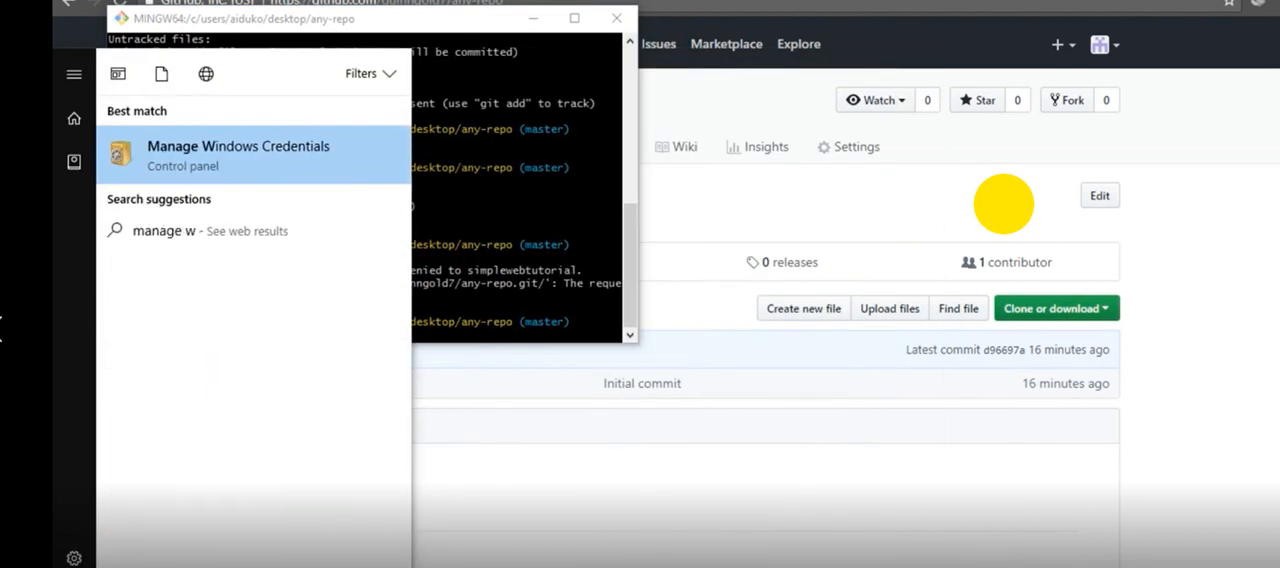
# - Search Start for windows credentials and launch Manage Windows Credentials
pyautogui.write('ind')
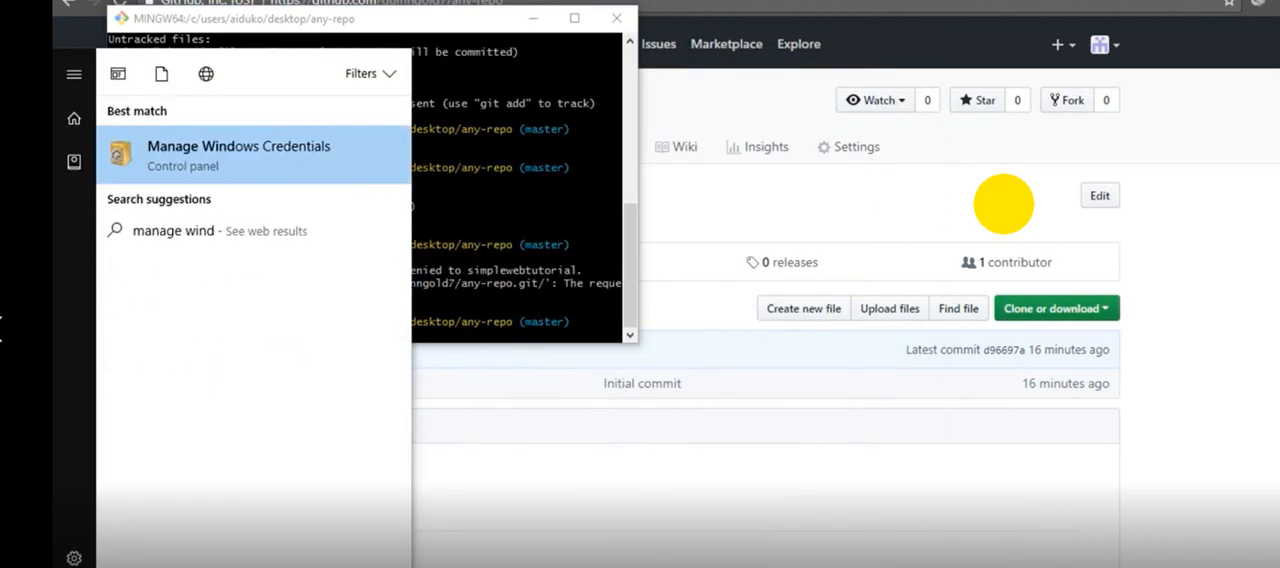
pyautogui.click(238, 146)
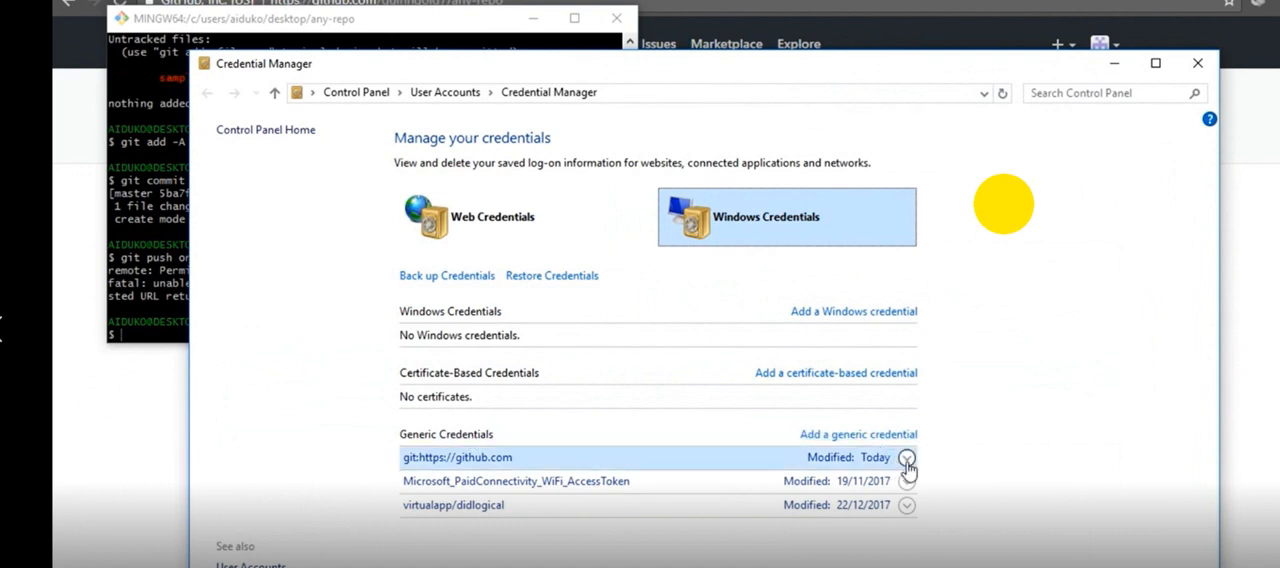
pyautogui.click(906, 456)
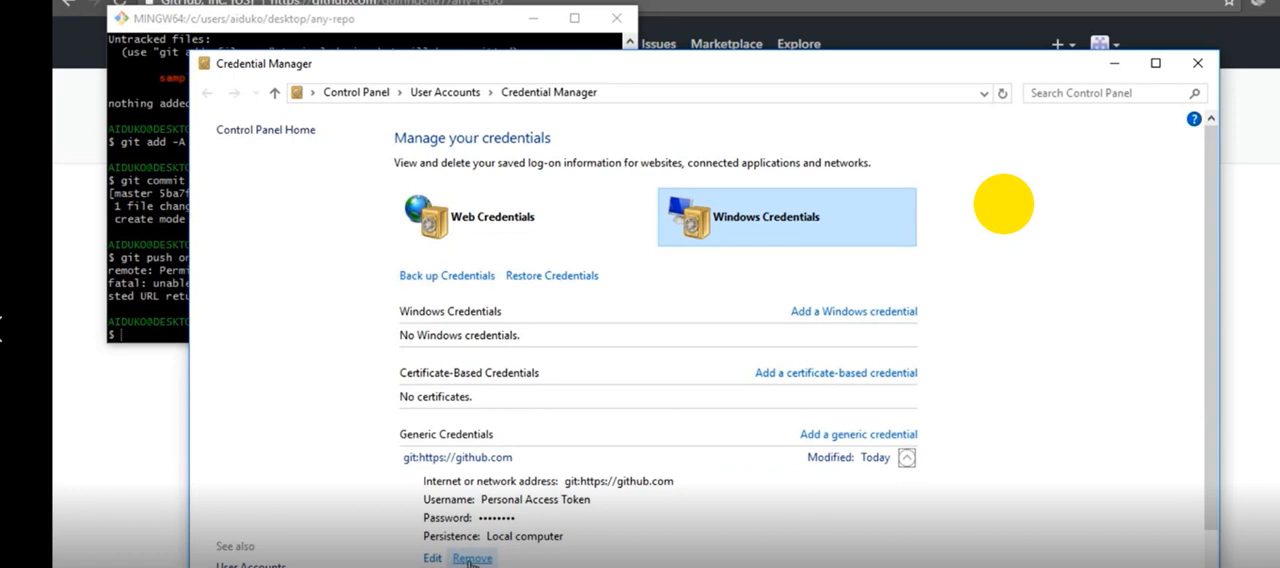
pyautogui.click(472, 558)
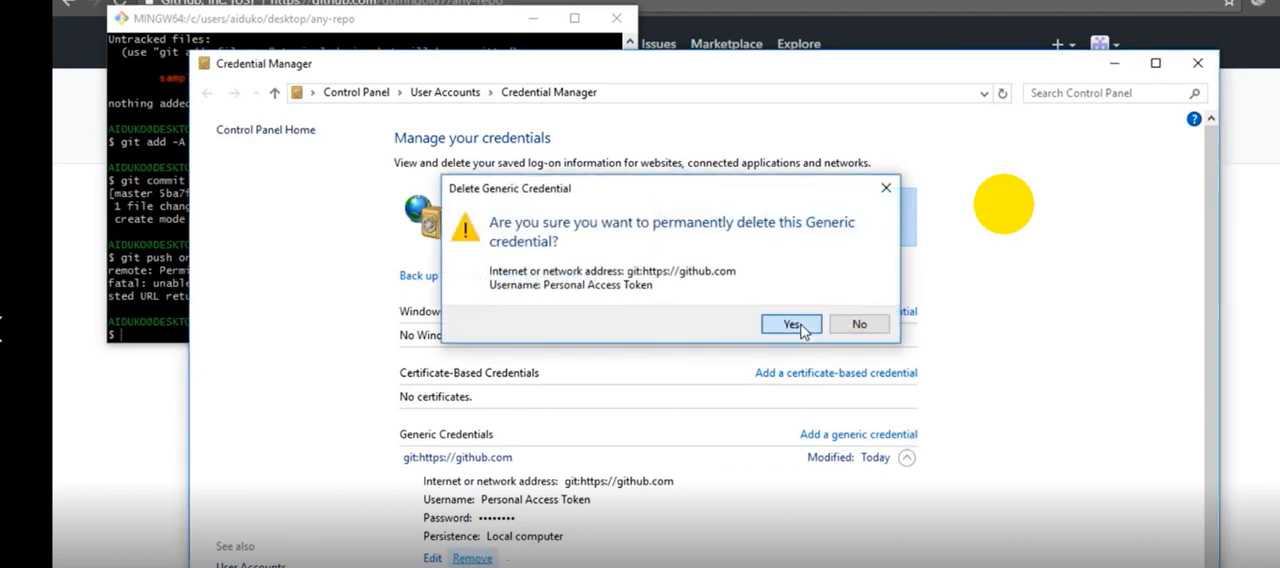
pyautogui.click(792, 324)
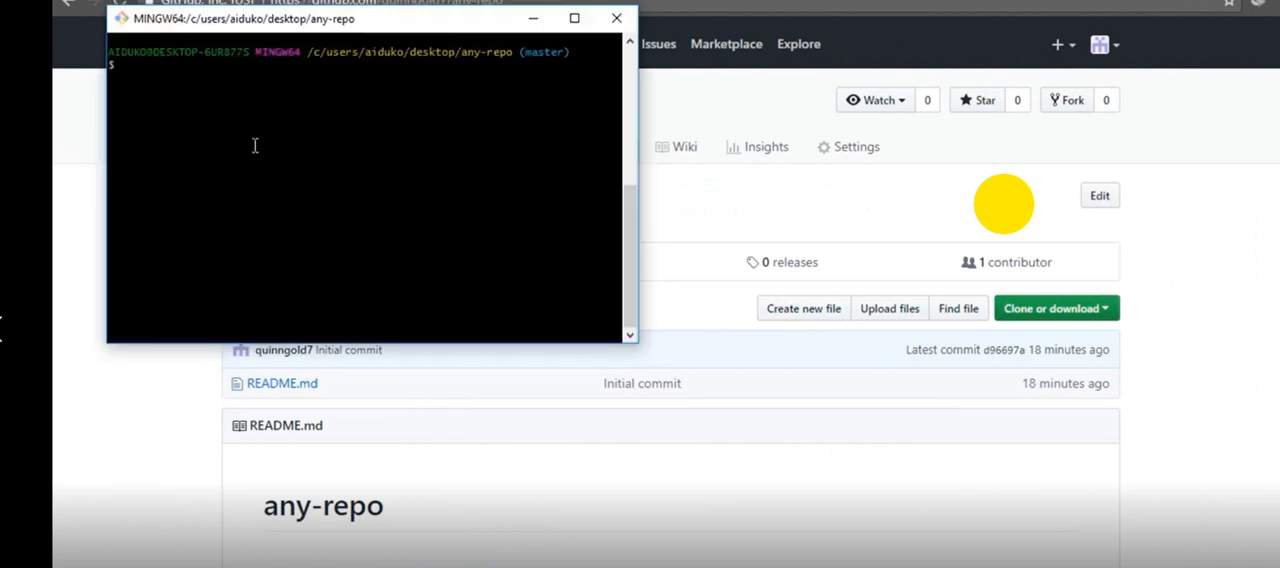
# - Re-run git push origin master so GitHub prompts for a fresh login
pyautogui.write('git push origin master')
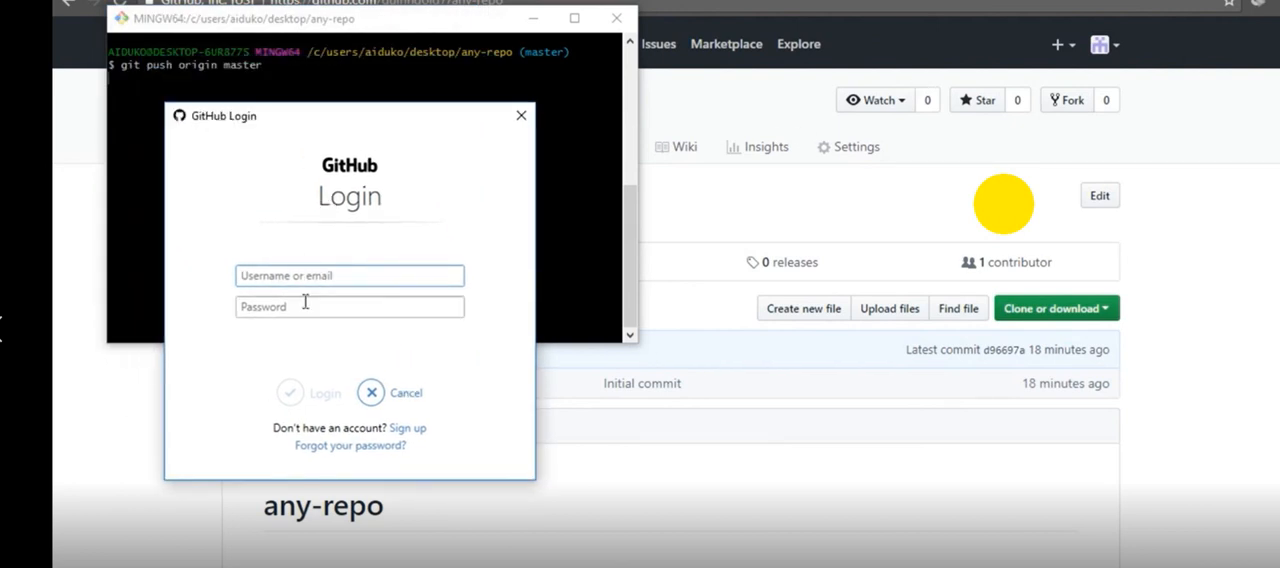
# - Sign in as quinn with the password so the push to origin master completes
pyautogui.click(348, 276)
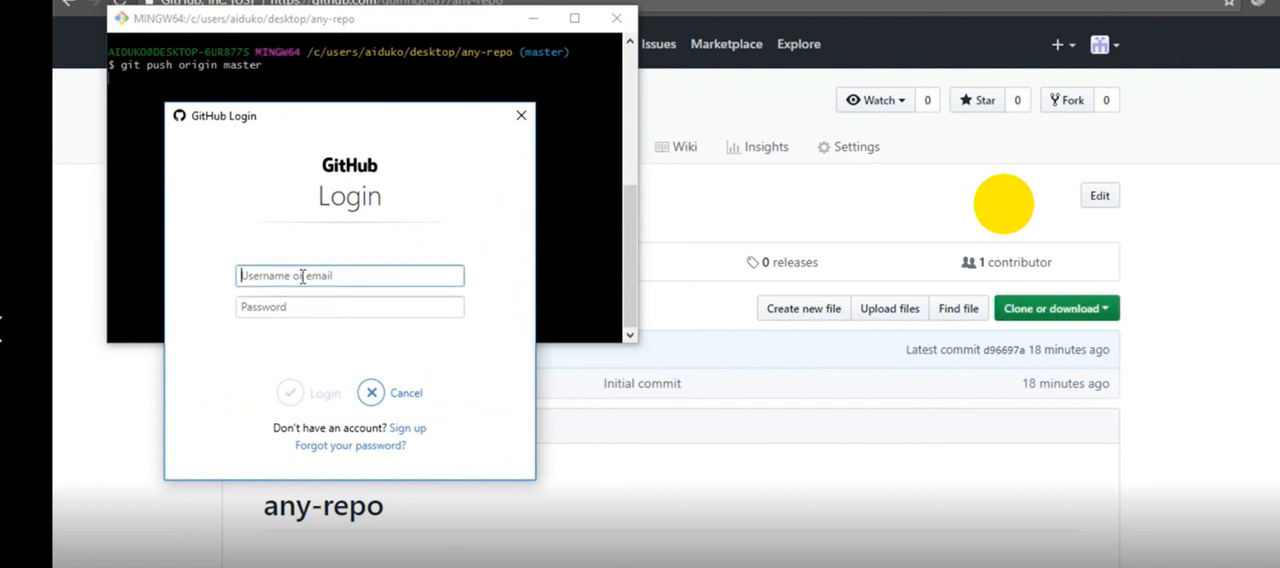
pyautogui.write('quinn')
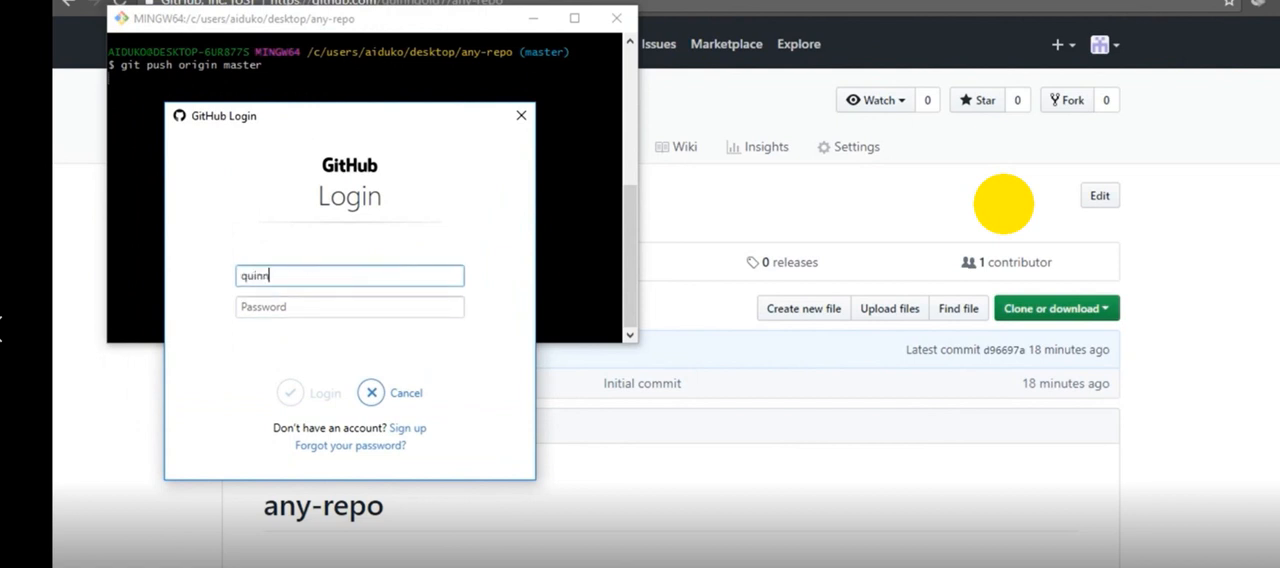
pyautogui.write('gold7')
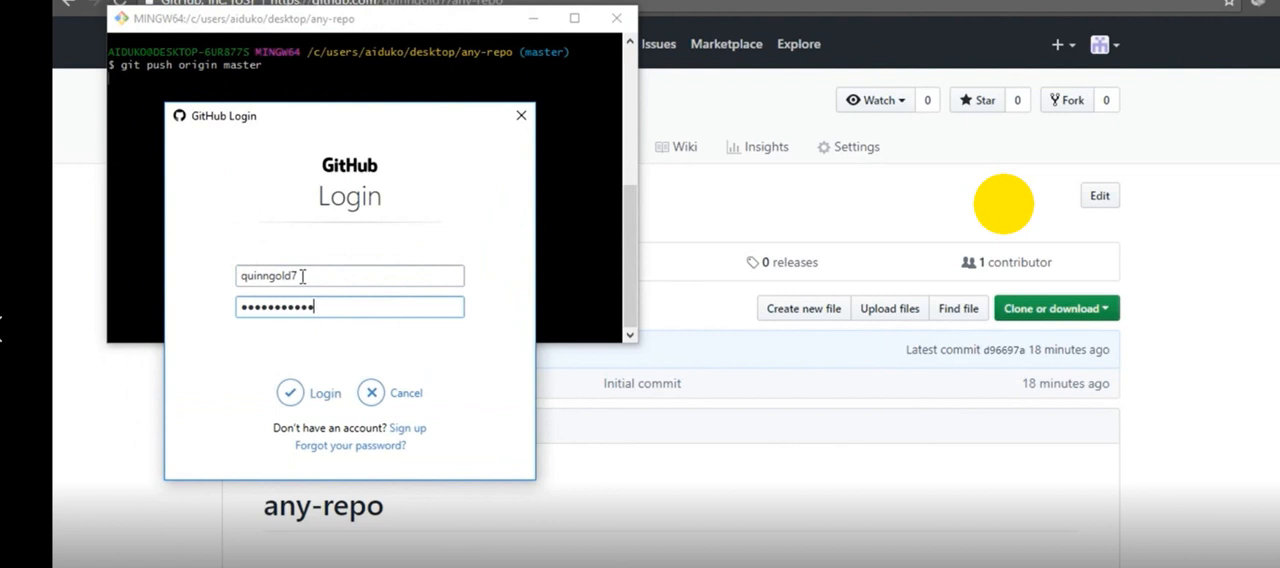
pyautogui.click(324, 392)
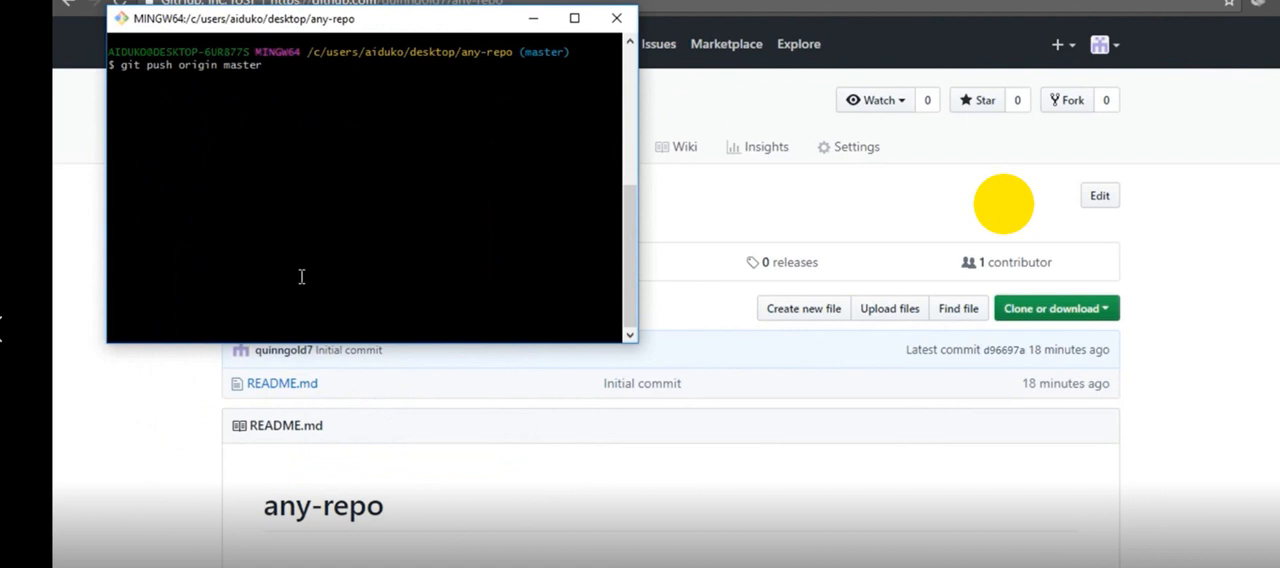
pyautogui.press('Return')
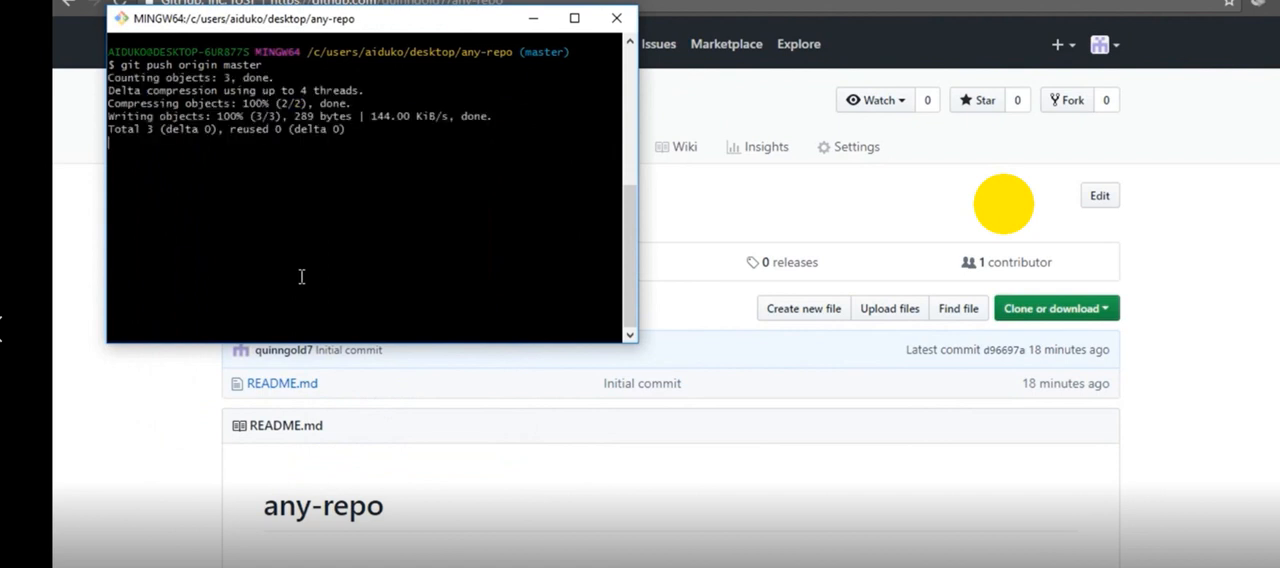